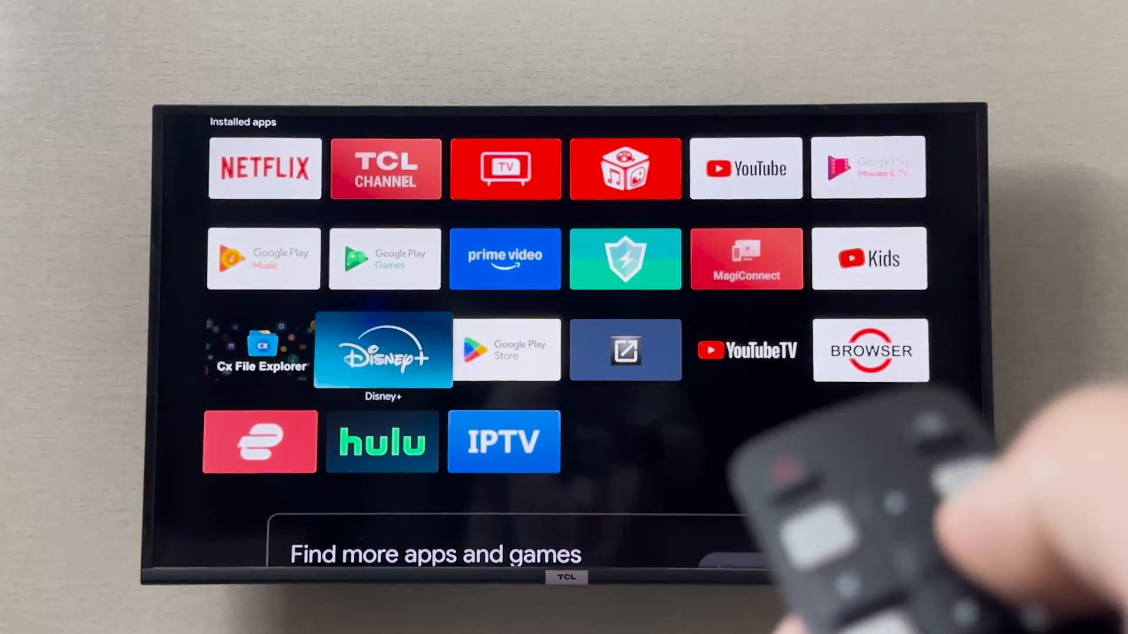
Launch the Google Play Store from the Android TV home apps grid.
{"action": "left_click", "coordinate": [507, 350]}
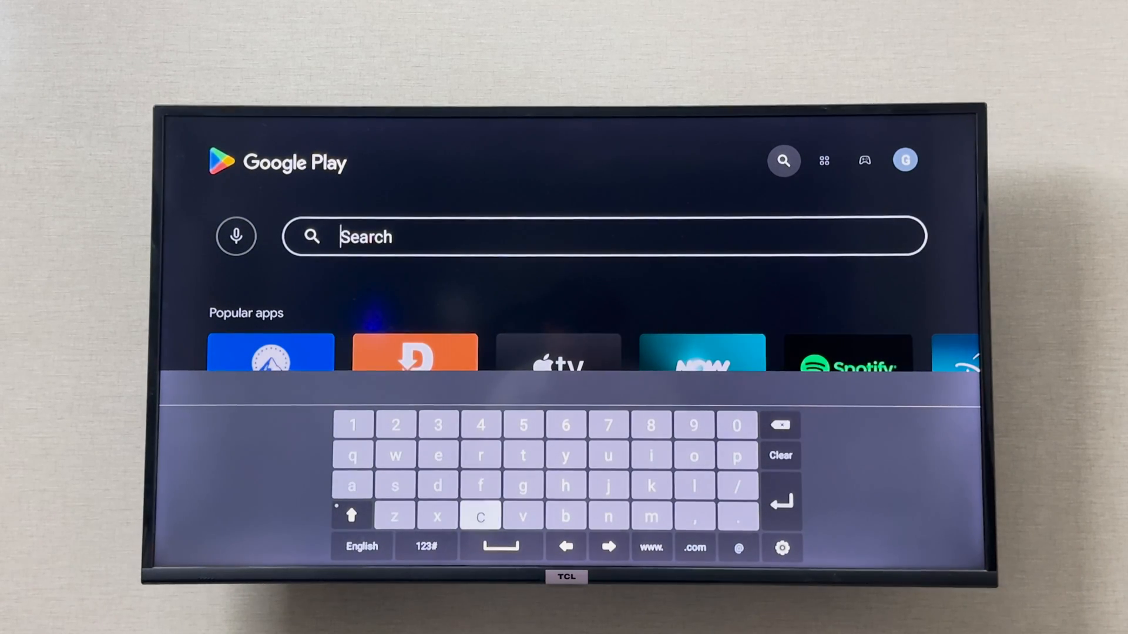
Search the Play Store for 'chrome', then return to the full installed-apps grid.
{"action": "type", "text": "chrome"}
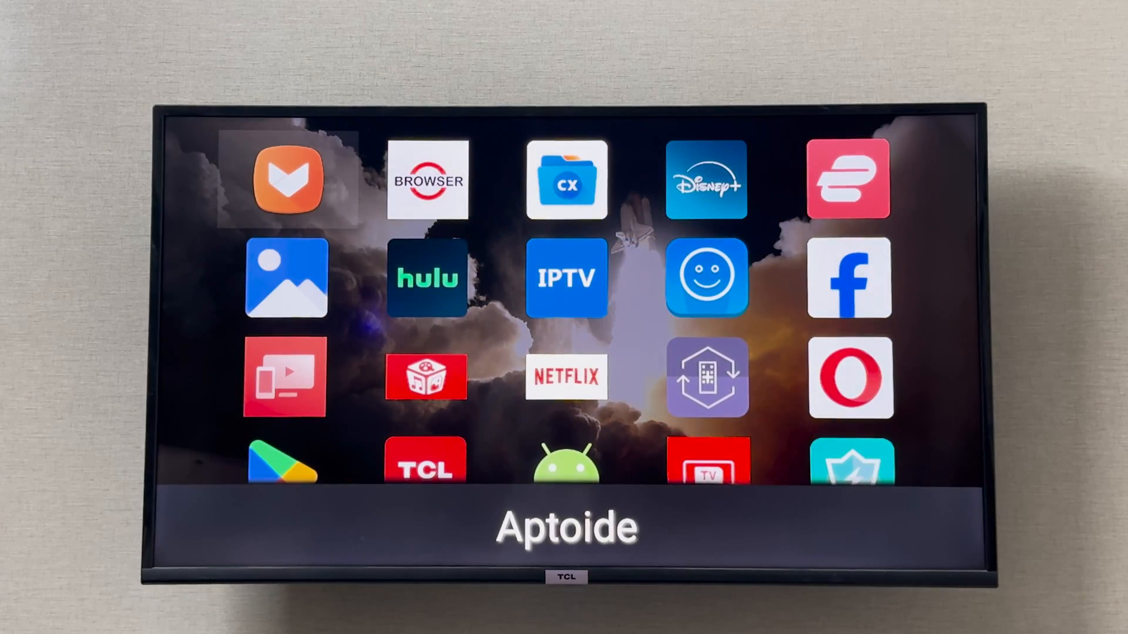
Launch Aptoide TV and confirm INSTALL on the Chrome installer prompt.
{"action": "left_click", "coordinate": [288, 181]}
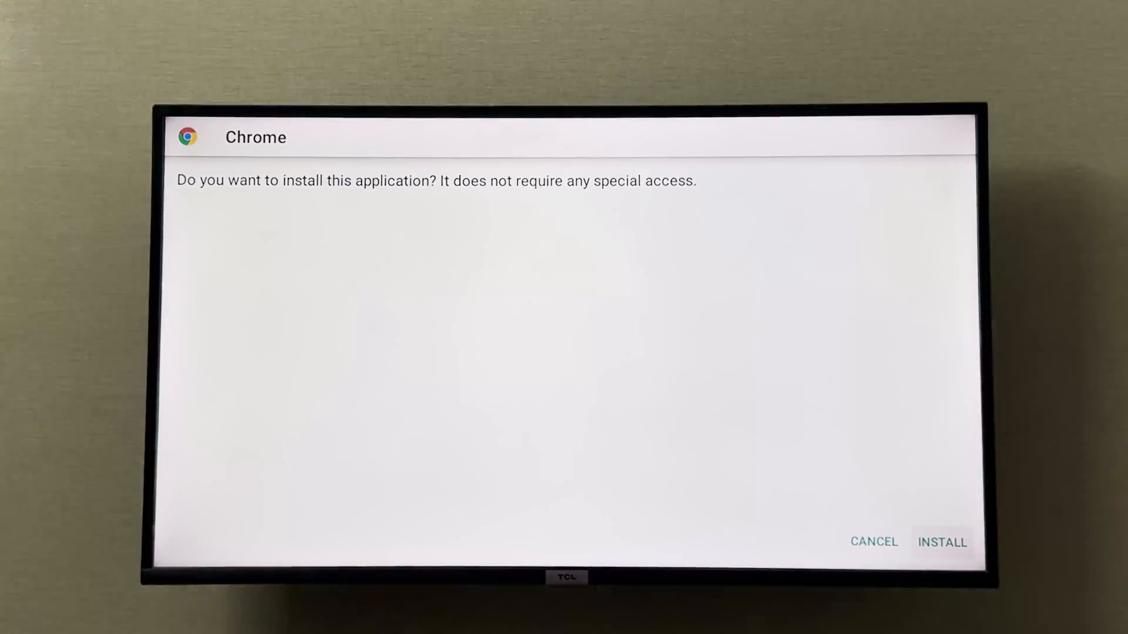
{"action": "left_click", "coordinate": [945, 543]}
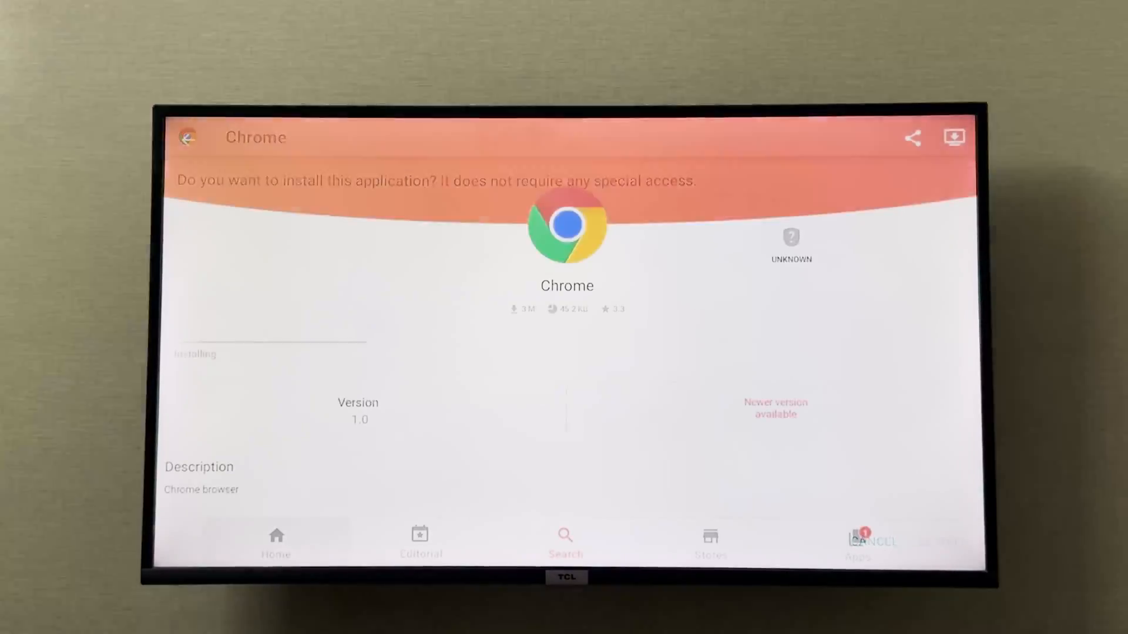